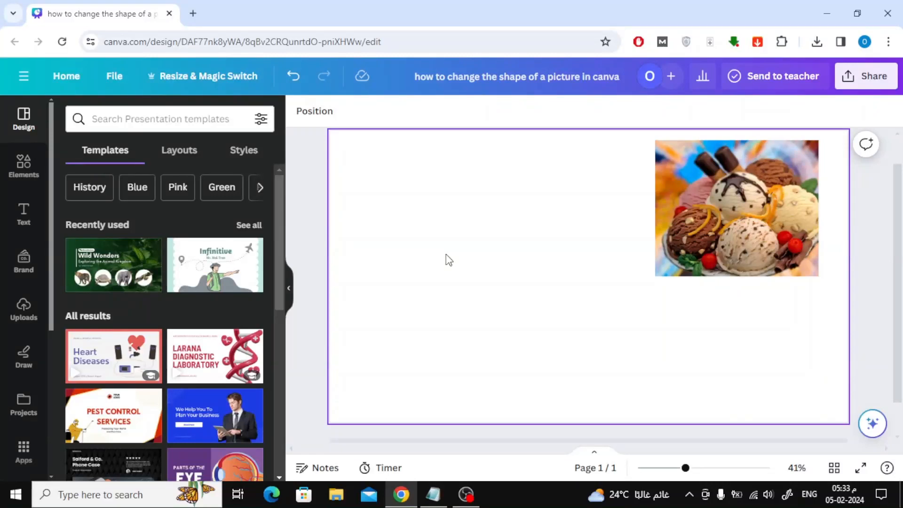
Step: Deselect the slide, open the Elements library and scroll down to the Frames section
click(321, 192)
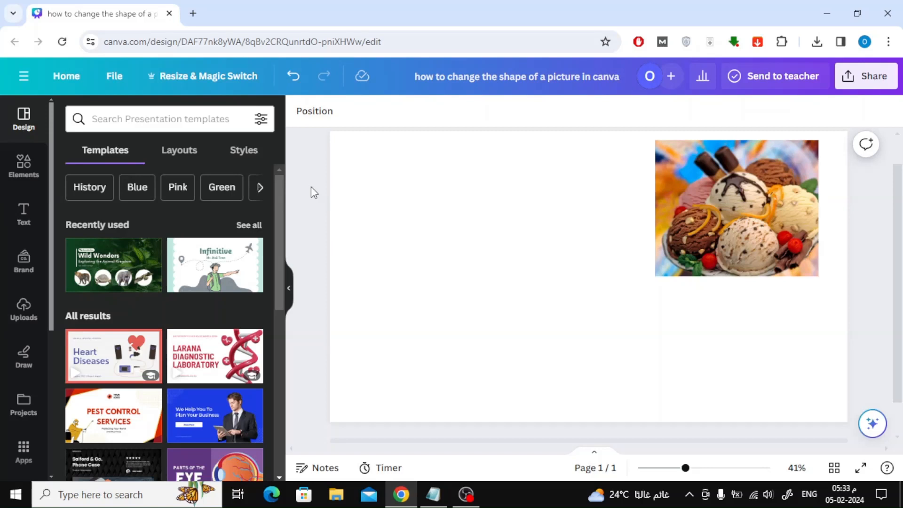
mouse_move(247, 171)
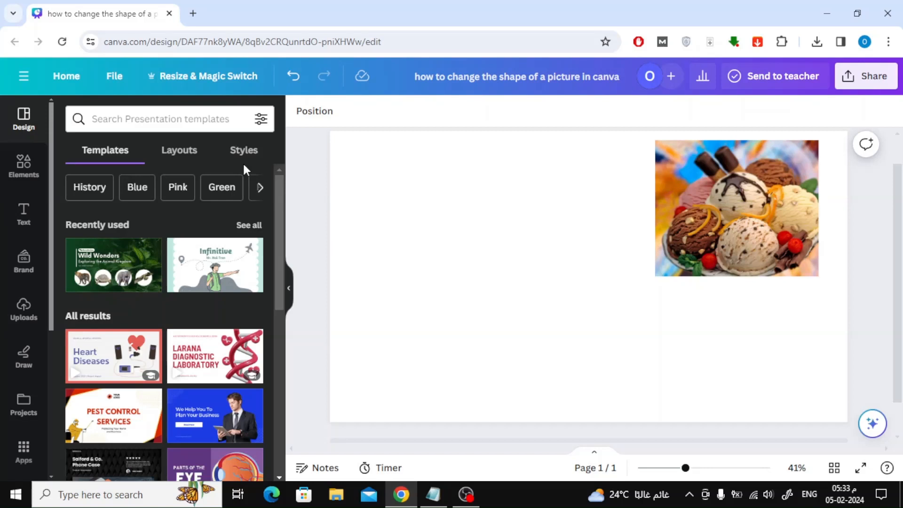
click(24, 167)
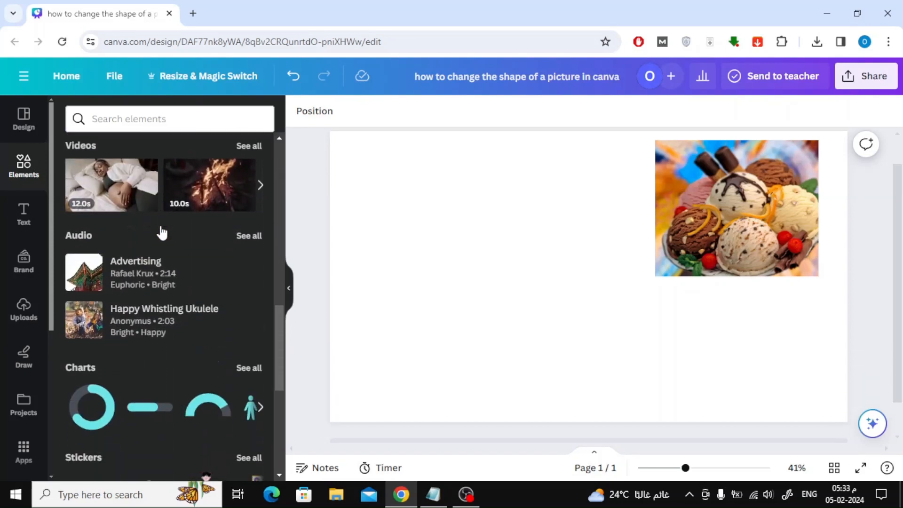
scroll(down, 3)
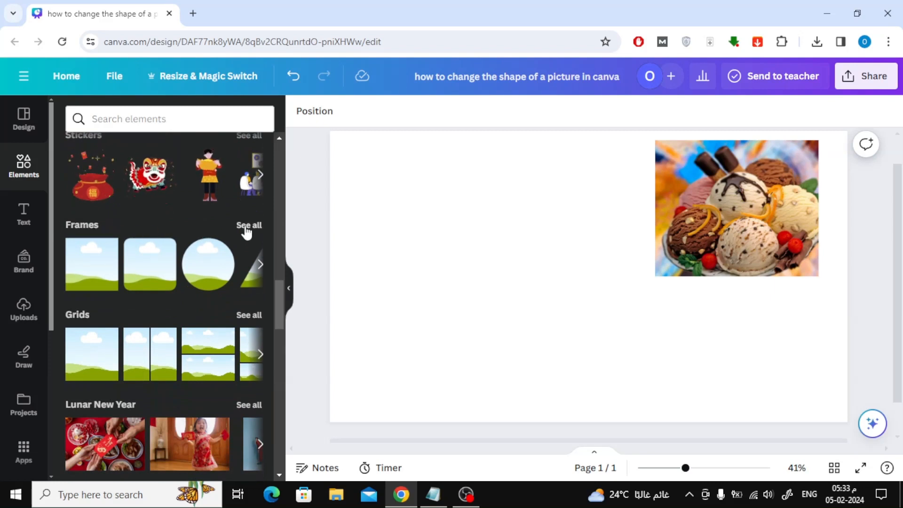
Step: Show every frame shape under Frames and scroll down to the Trending frames
click(249, 226)
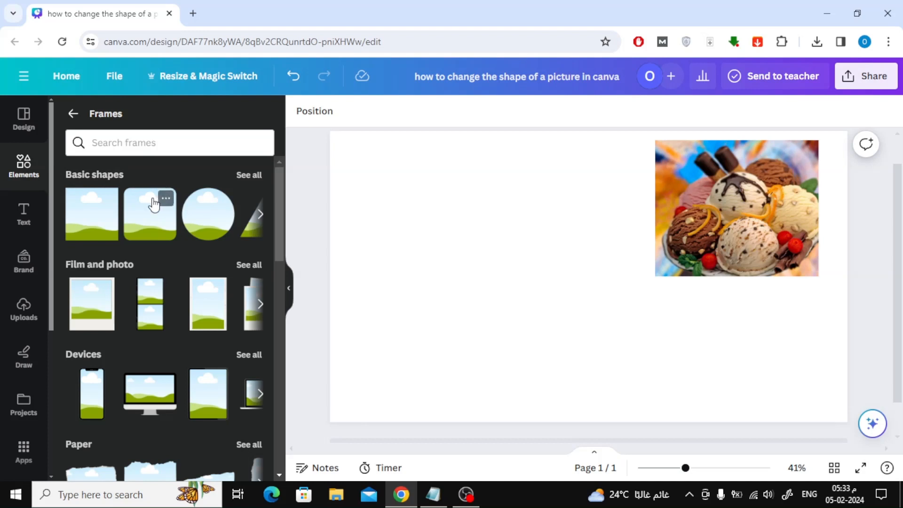
scroll(down, 3)
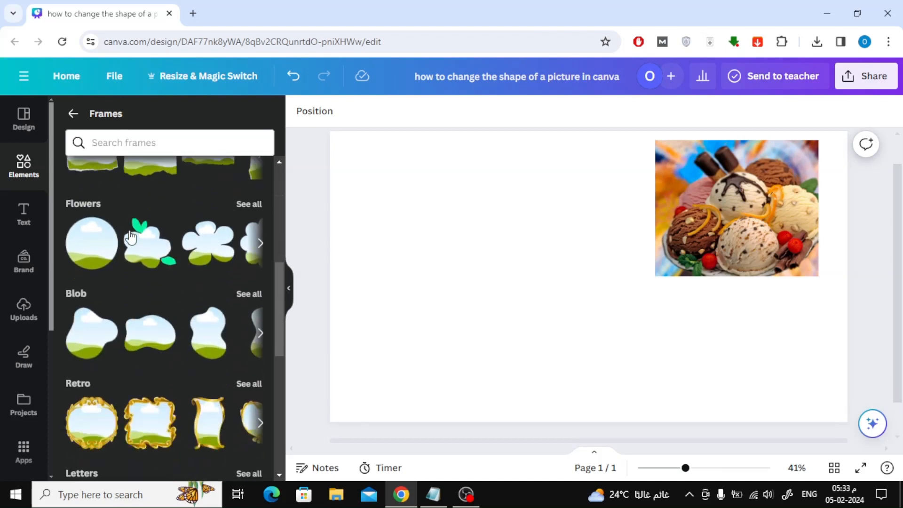
scroll(down, 3)
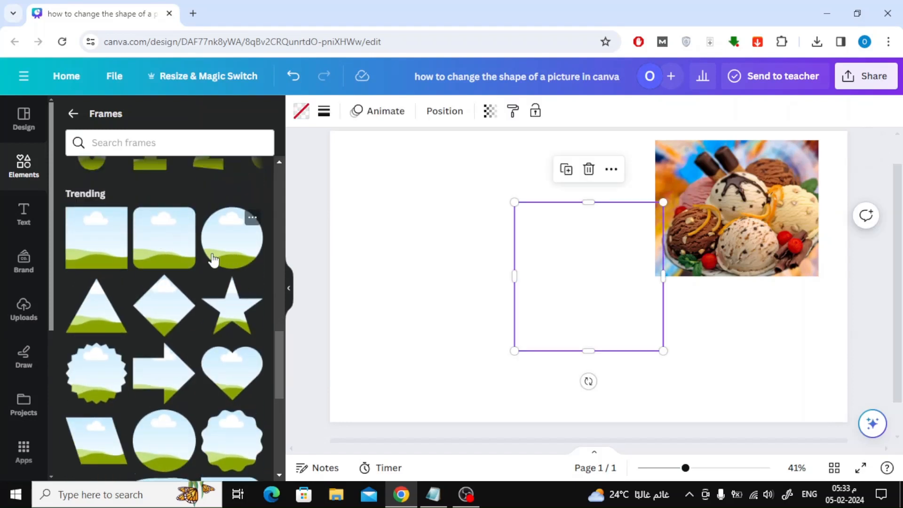
Step: Add a shrunken square frame and place the brush-stroke frame at the slide's lower right
click(232, 237)
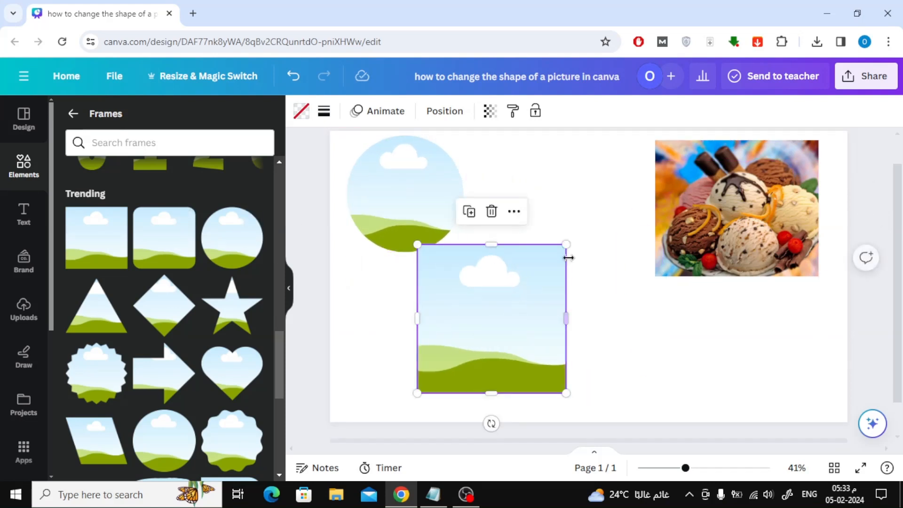
drag(491, 318, 448, 339)
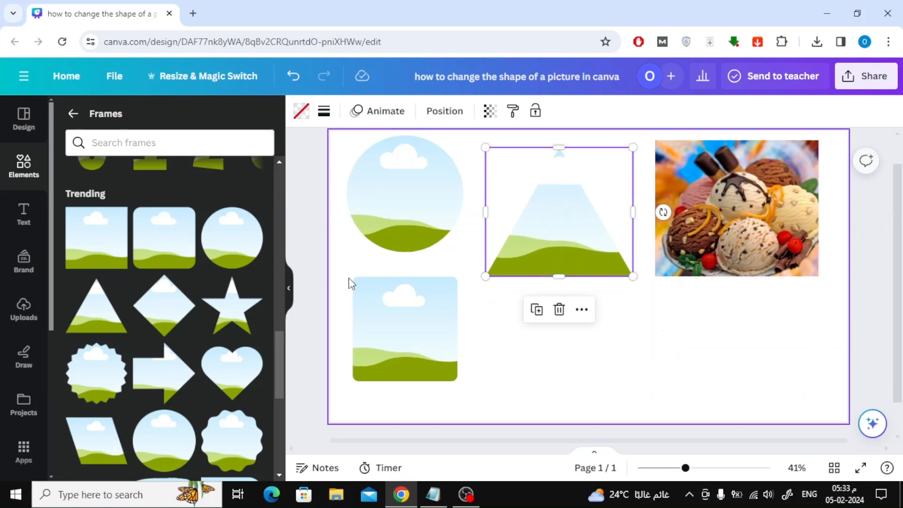
scroll(down, 3)
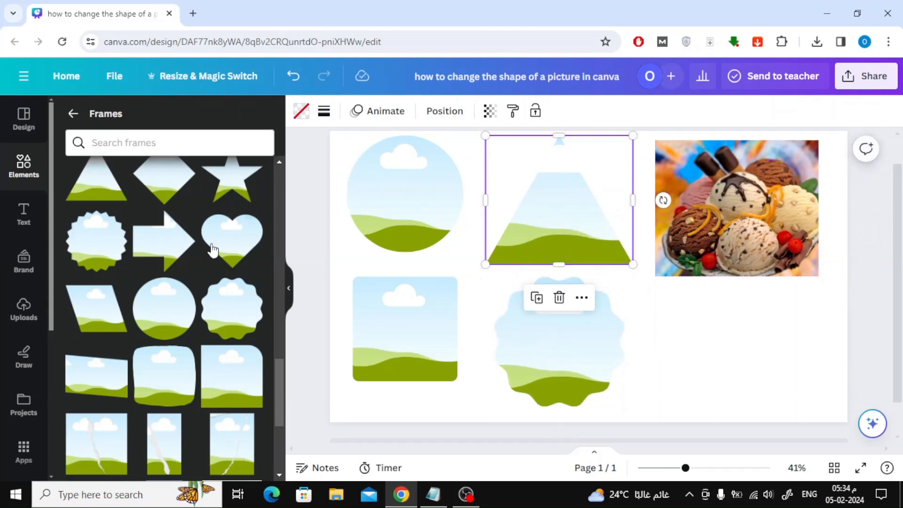
scroll(down, 3)
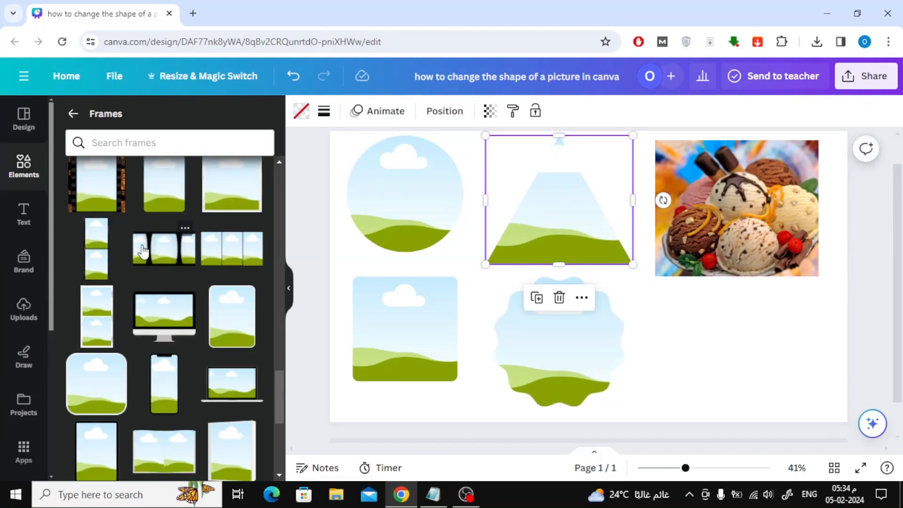
scroll(down, 3)
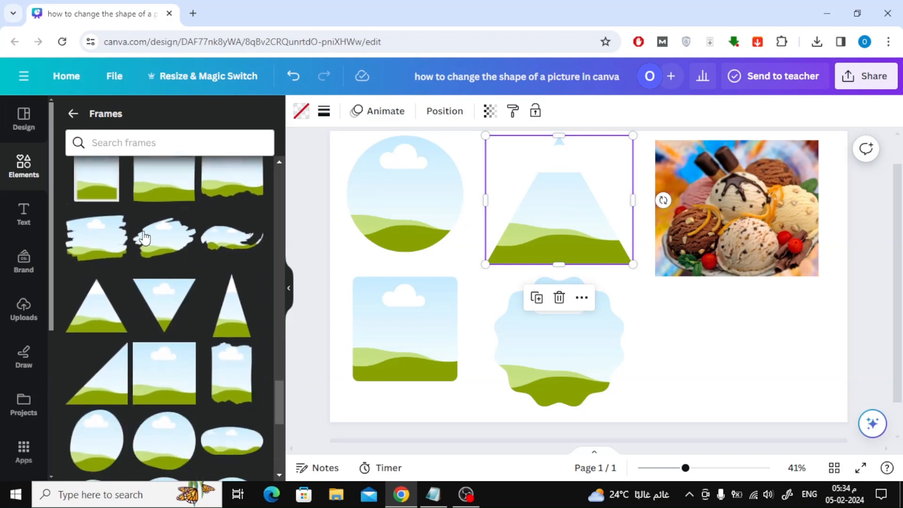
drag(634, 264, 680, 352)
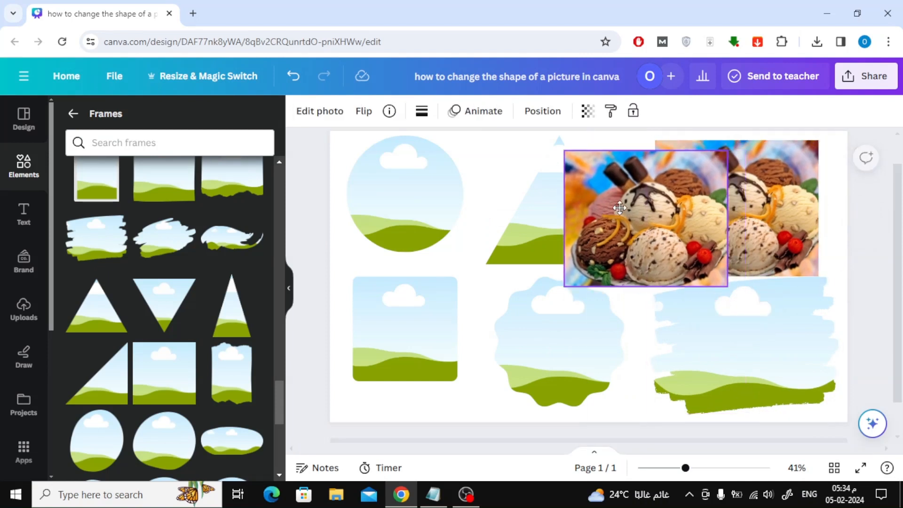
Step: Drag the ice cream photo into the triangle and square frames
drag(619, 207, 735, 207)
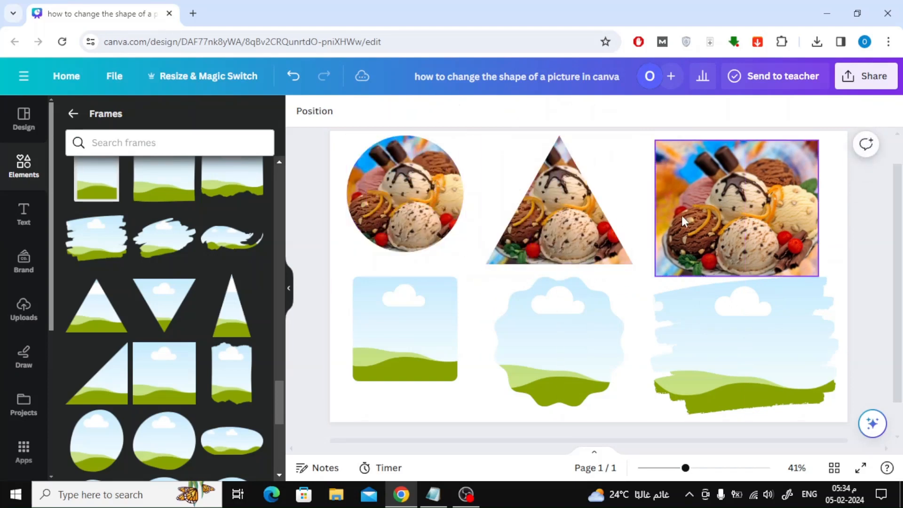
drag(737, 208, 452, 321)
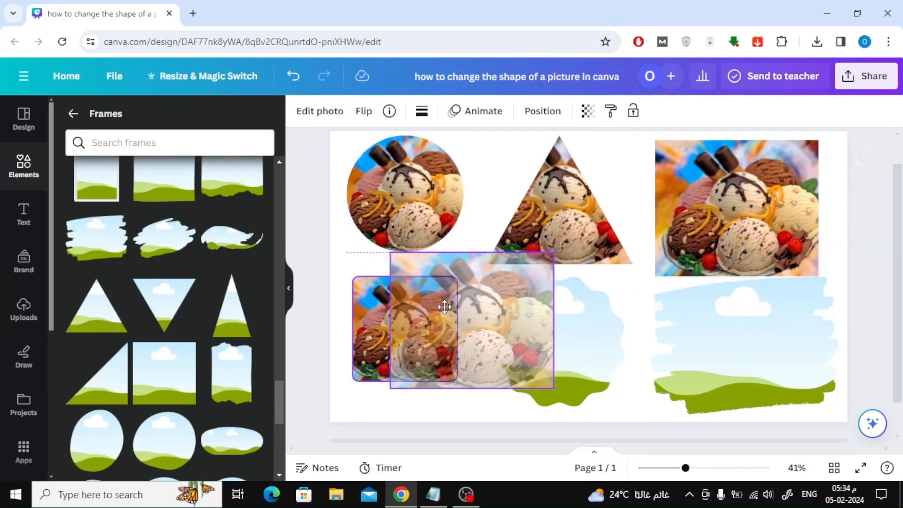